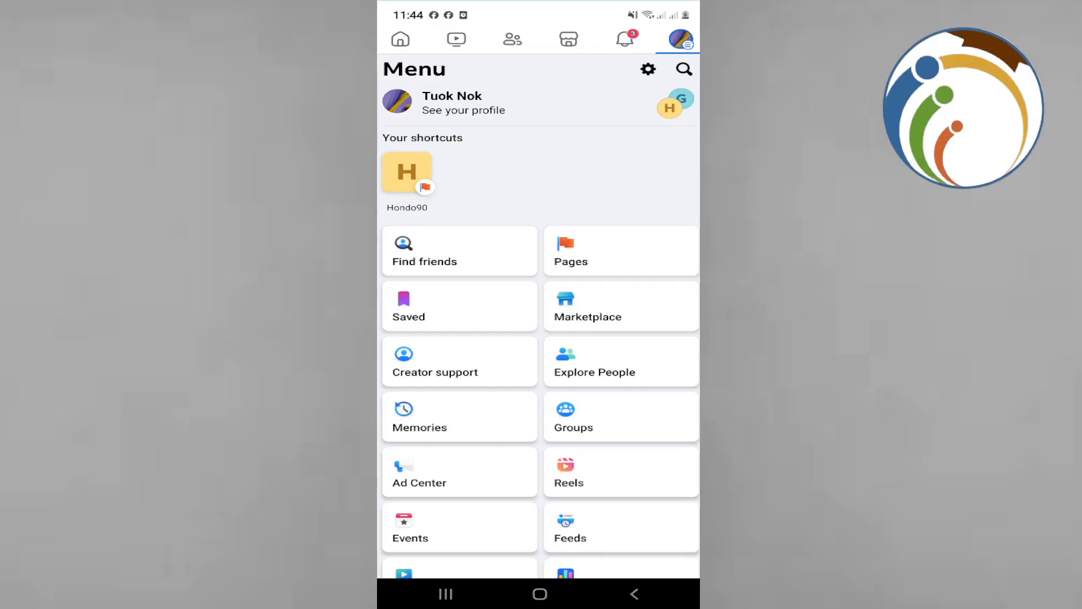
Scroll down and open Profile Settings from your own profile's three-dot menu
{"action": "scroll", "scroll_direction": "down", "scroll_amount": 3}
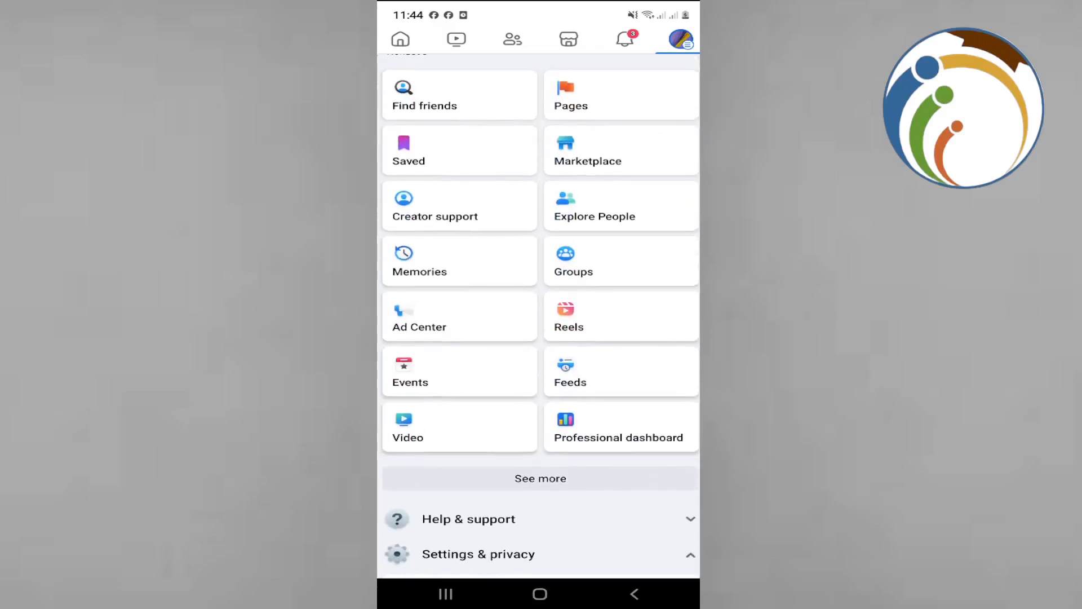
{"action": "scroll", "scroll_direction": "down", "scroll_amount": 3}
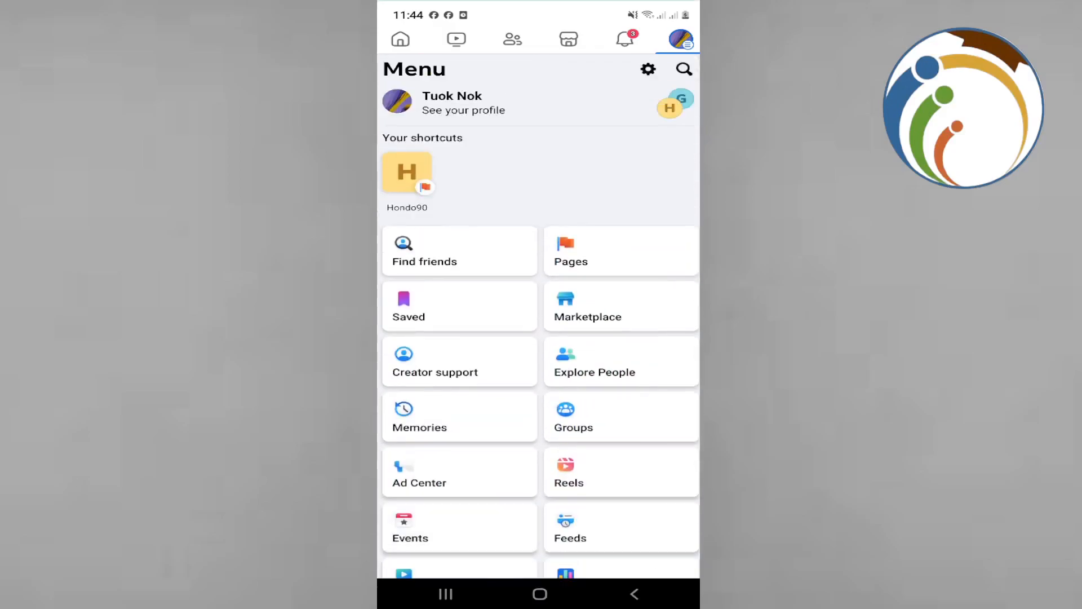
{"action": "left_click", "coordinate": [464, 102]}
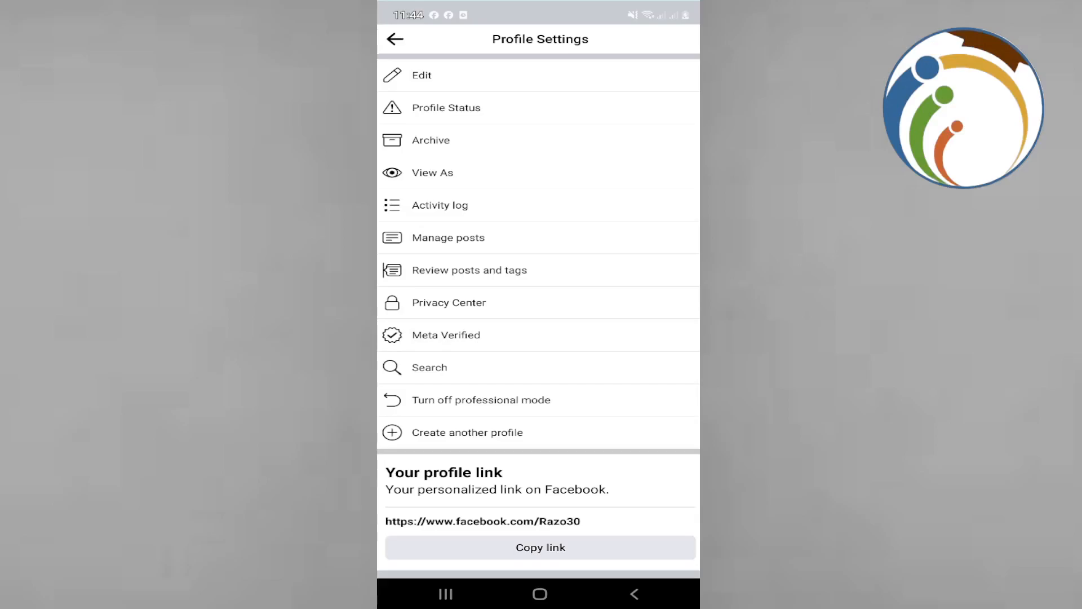
Open the Activity log and its Trash chip, which shows No items
{"action": "left_click", "coordinate": [440, 204]}
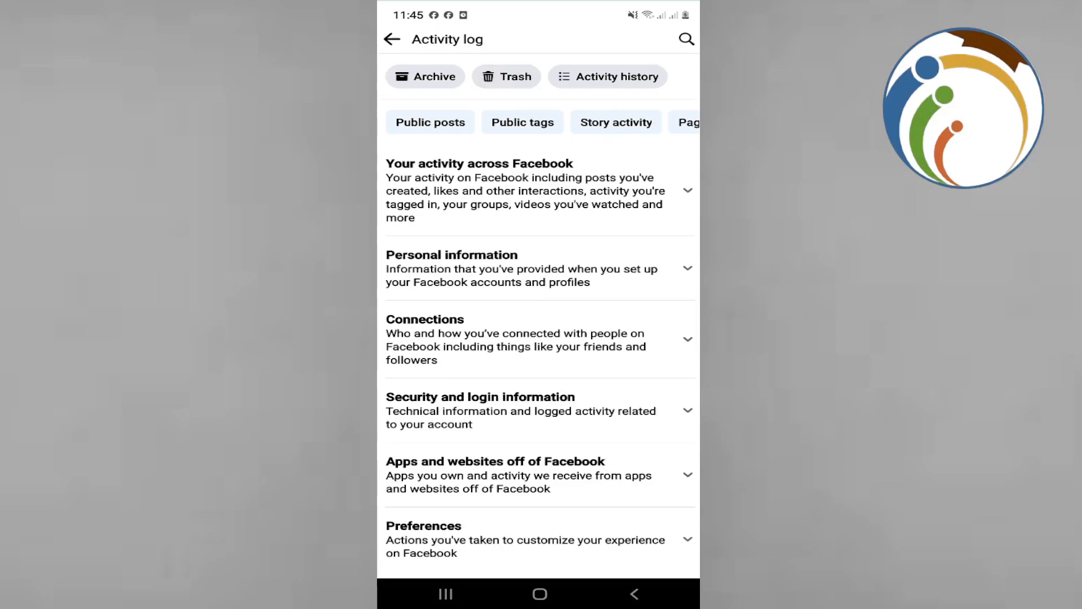
{"action": "left_click", "coordinate": [505, 76]}
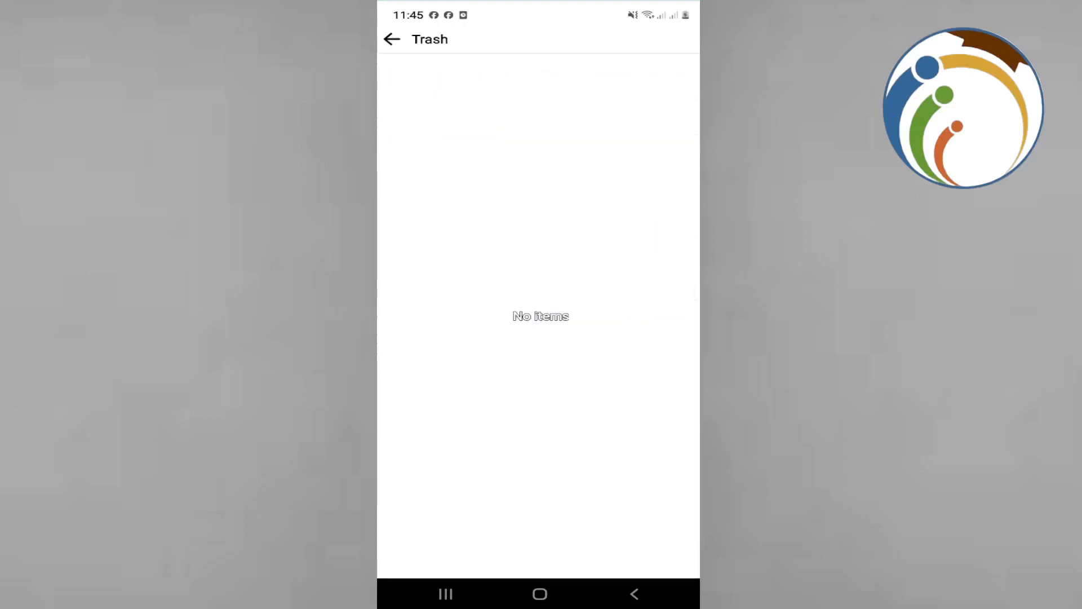